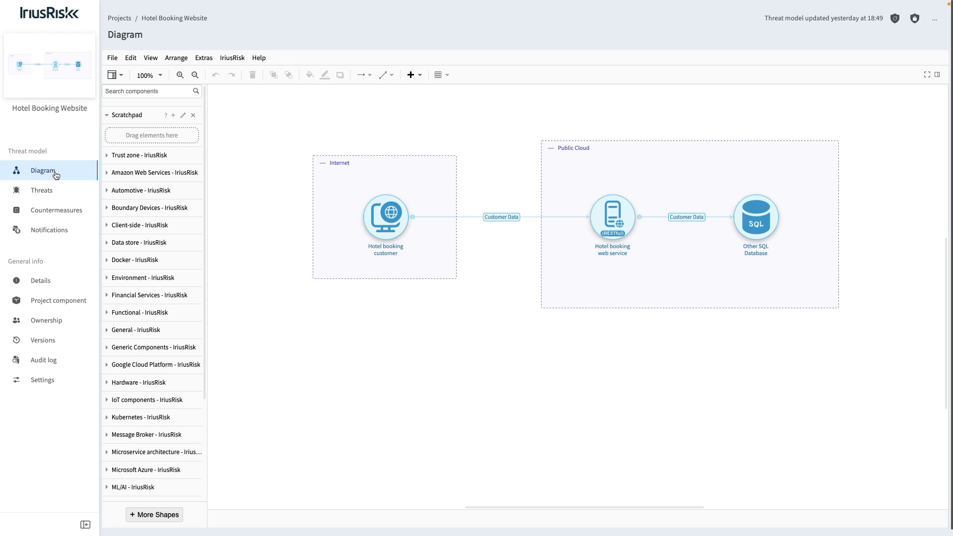
- Nudge the Hotel booking customer left within the Internet zone and update the threat model
left_click_drag(385, 216, 383, 216)
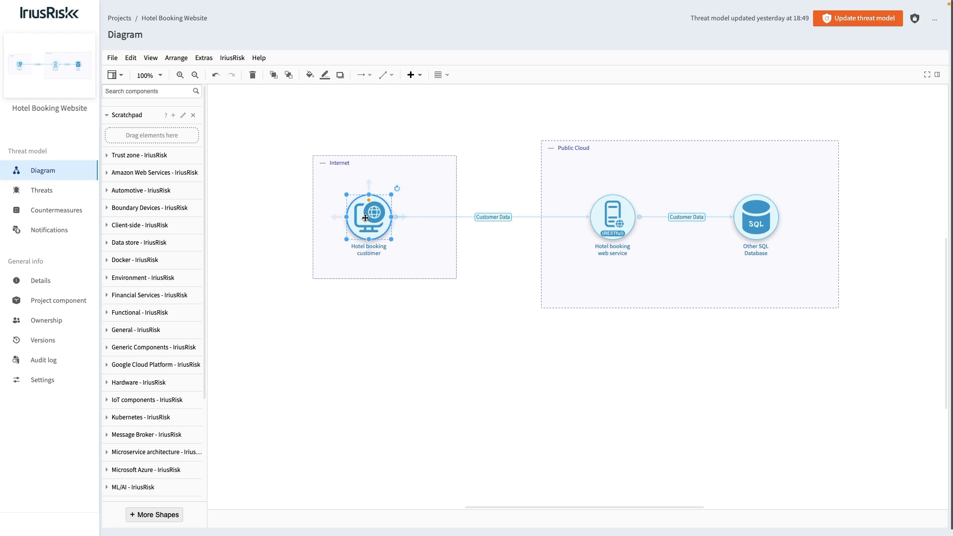
mouse_move(856, 17)
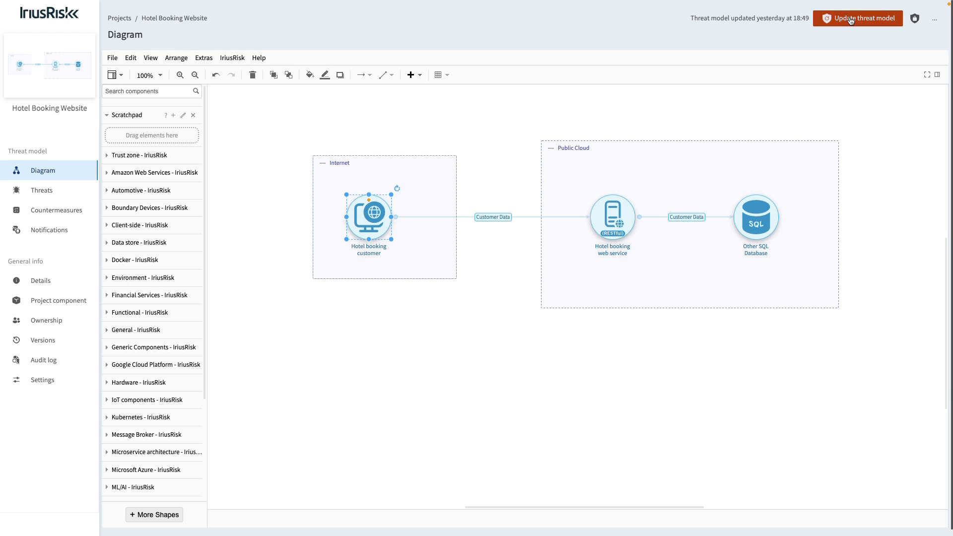
left_click(862, 18)
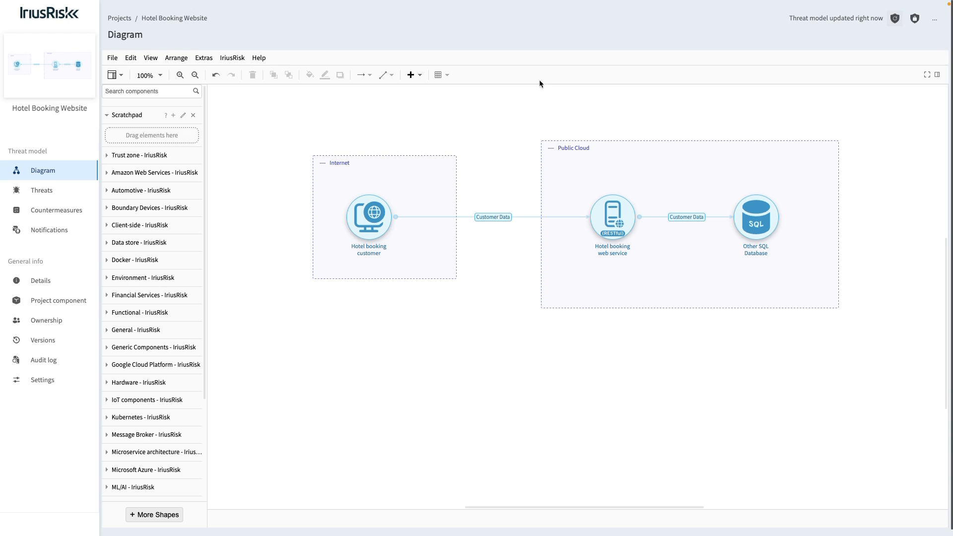
- Show the Hotel booking web service threats and details of the valid session identifier impersonation threat
left_click(42, 190)
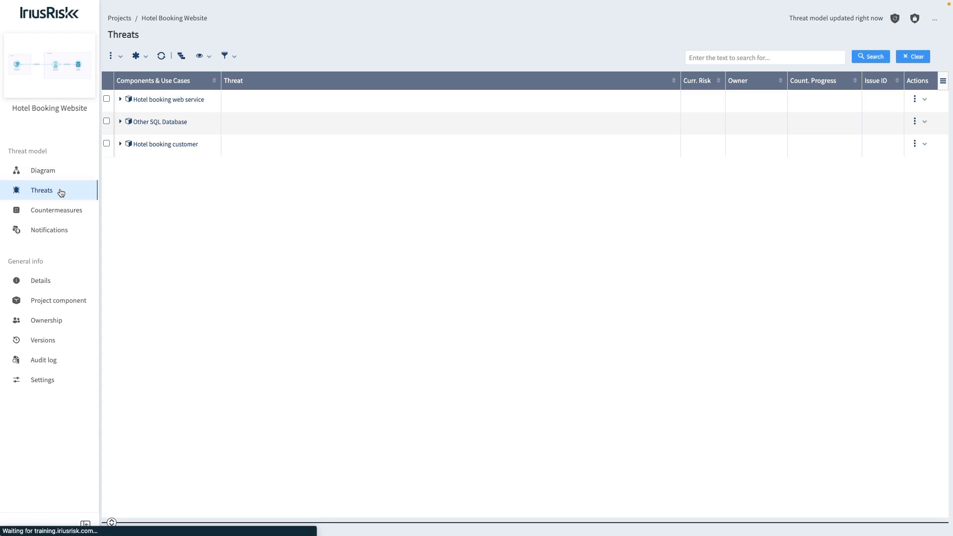
mouse_move(126, 171)
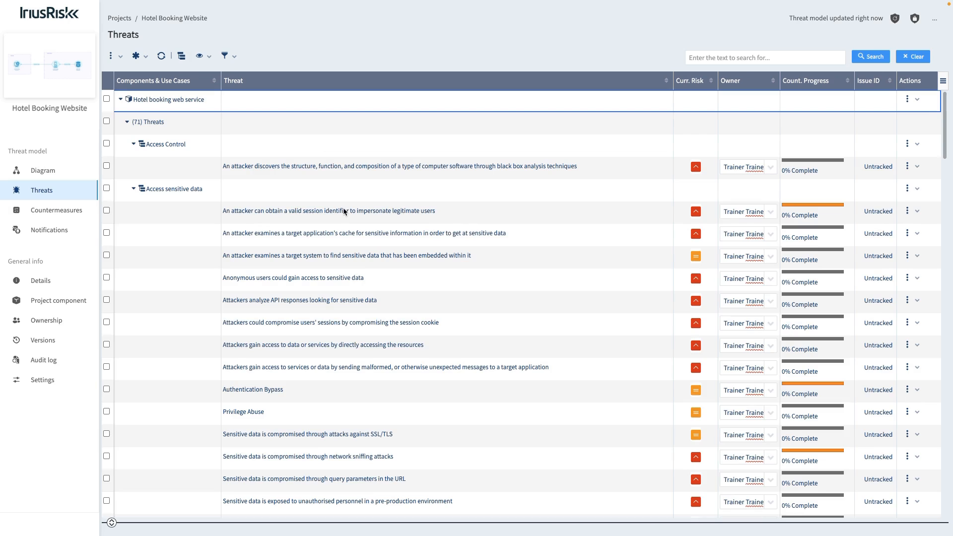
left_click(328, 211)
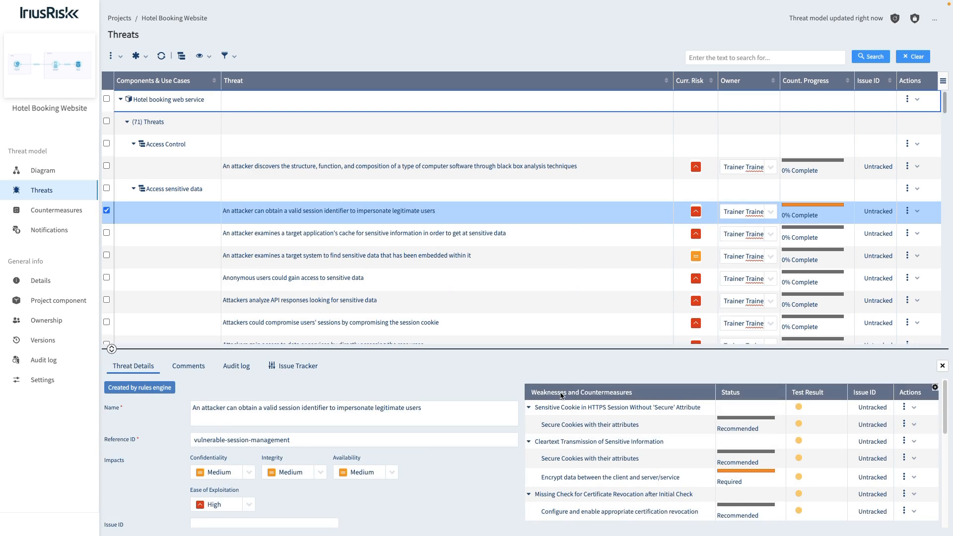
mouse_move(587, 394)
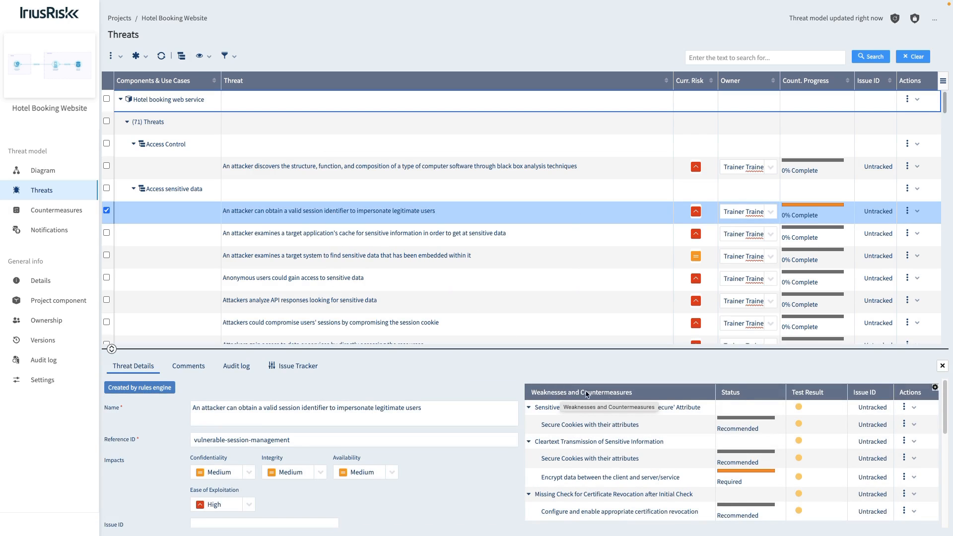
mouse_move(742, 396)
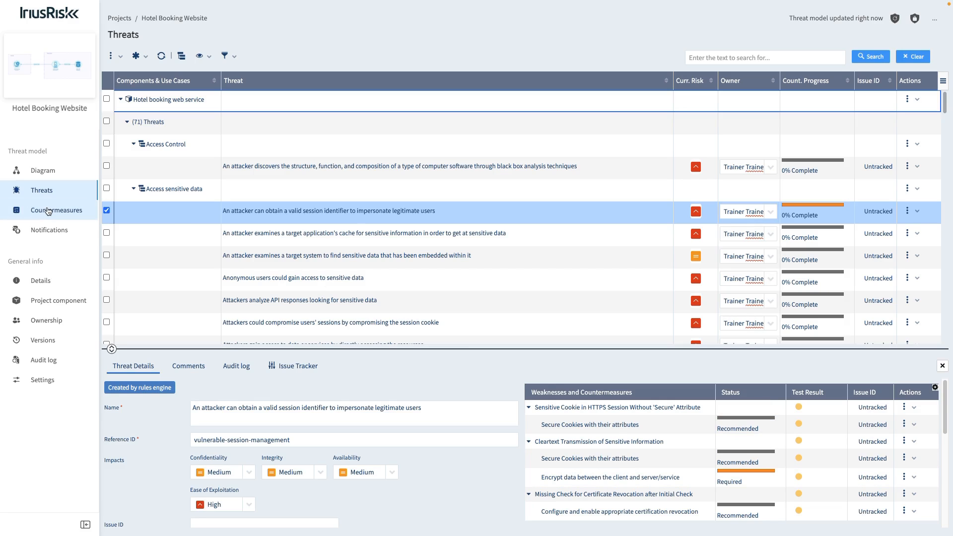
- Expand all components' countermeasures and select 'Require cryptographically secure protocols' to view its details
left_click(56, 210)
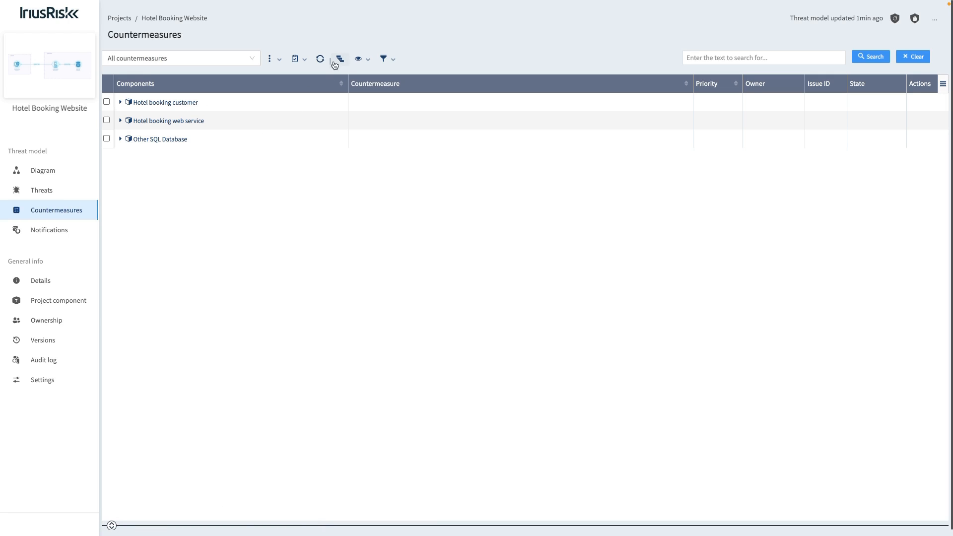
left_click(338, 58)
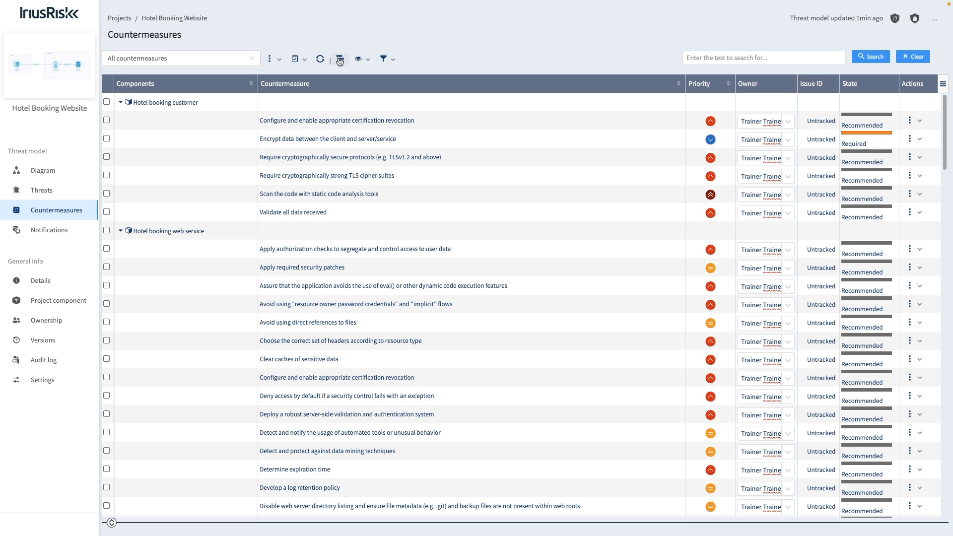
left_click(350, 157)
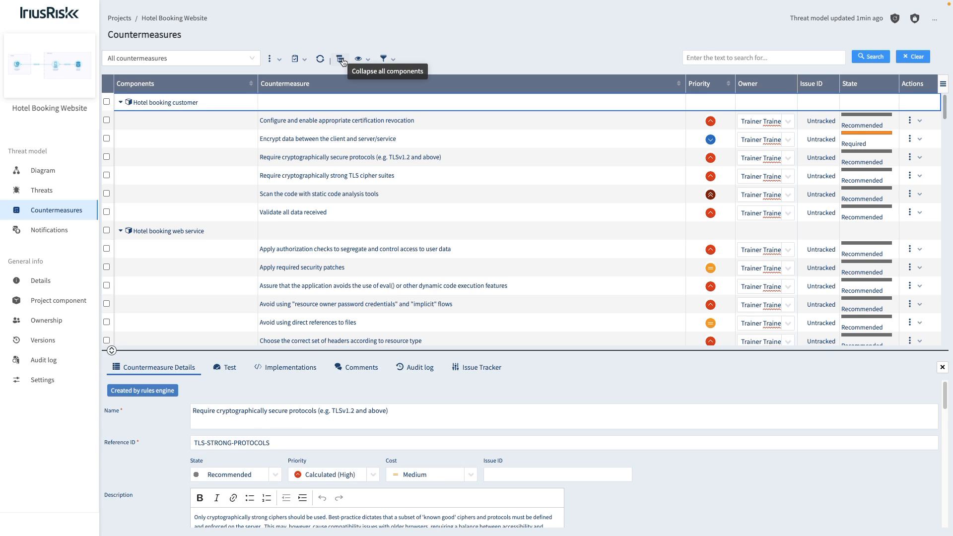
mouse_move(433, 161)
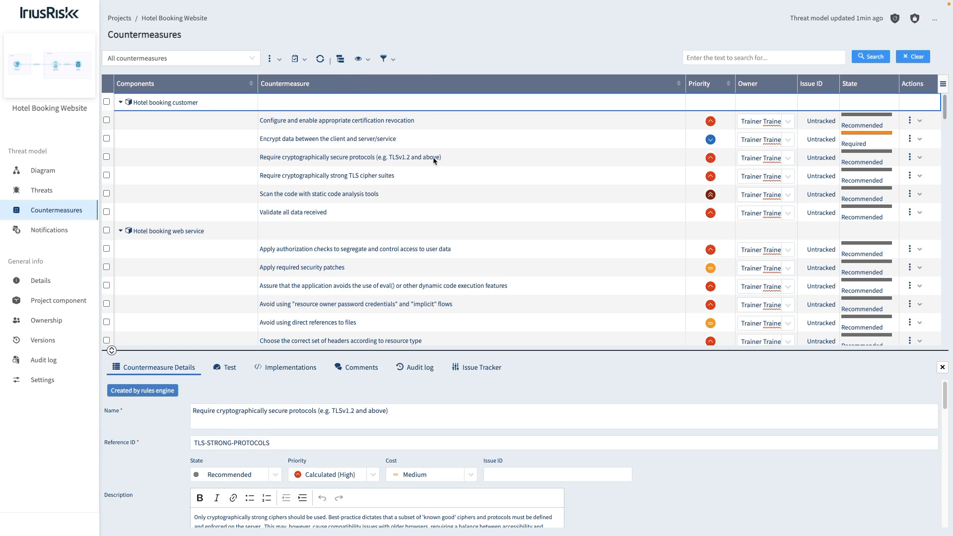
left_click(106, 156)
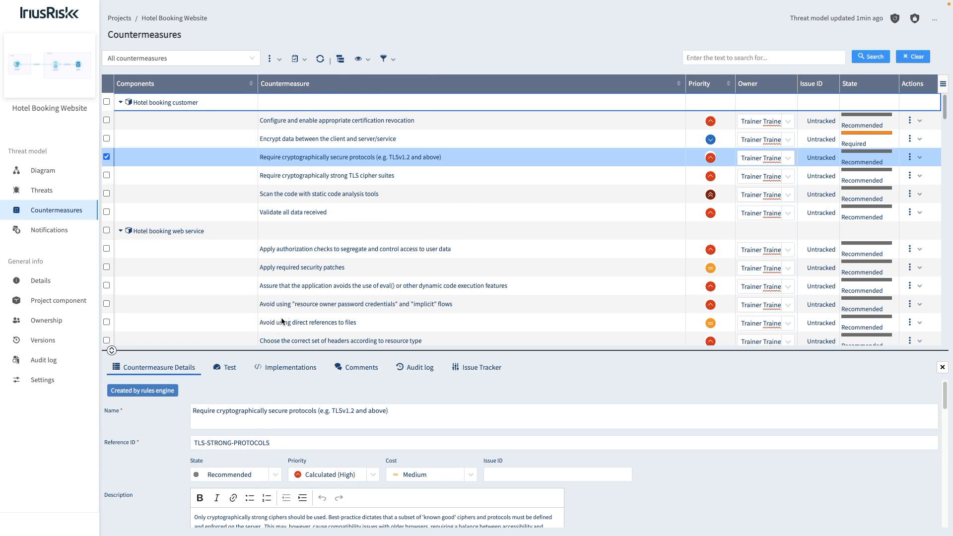
- View the Test steps and suggested tools for the TLS secure protocols countermeasure
left_click(230, 367)
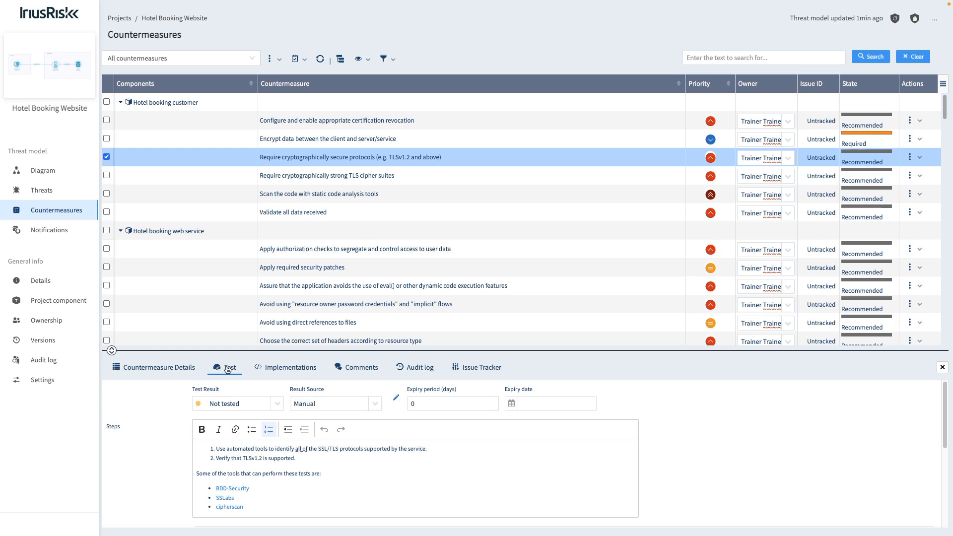
mouse_move(909, 40)
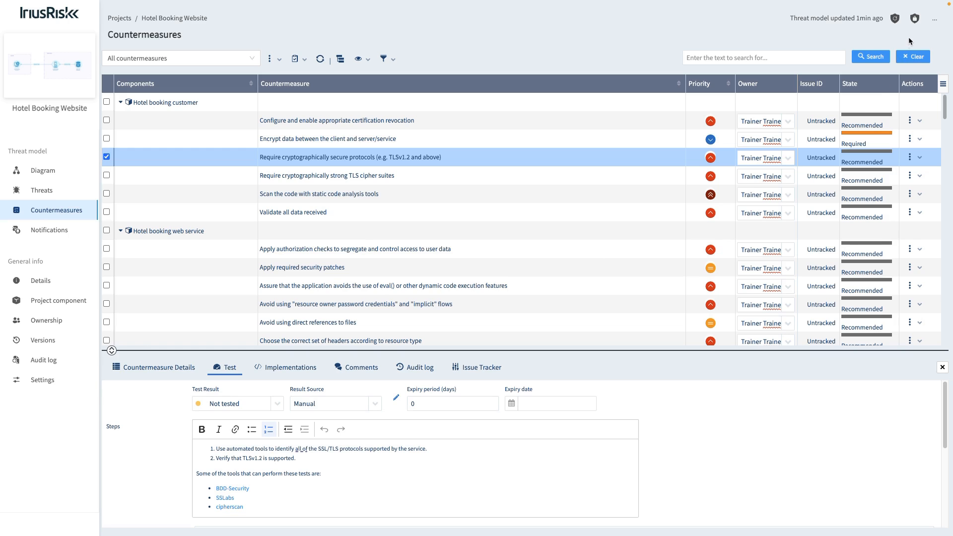
- Bring up Project reports and browse report types like Current Risk Summary and formats PDF, DOCX, CSV
left_click(934, 17)
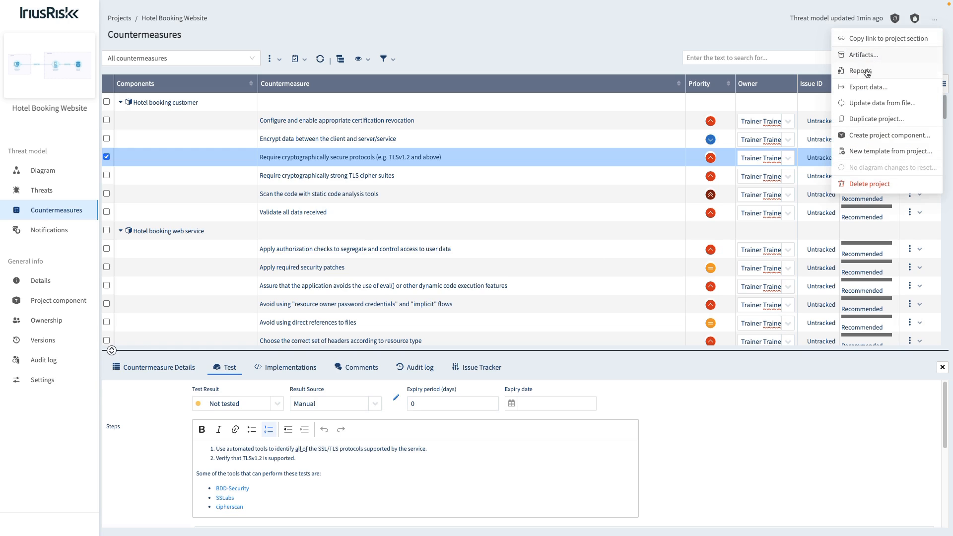
left_click(861, 71)
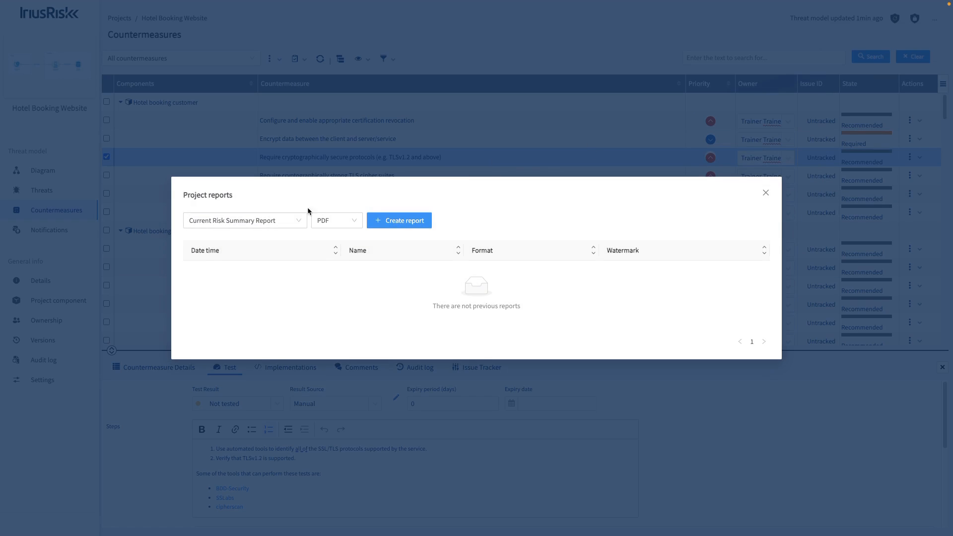
left_click(244, 221)
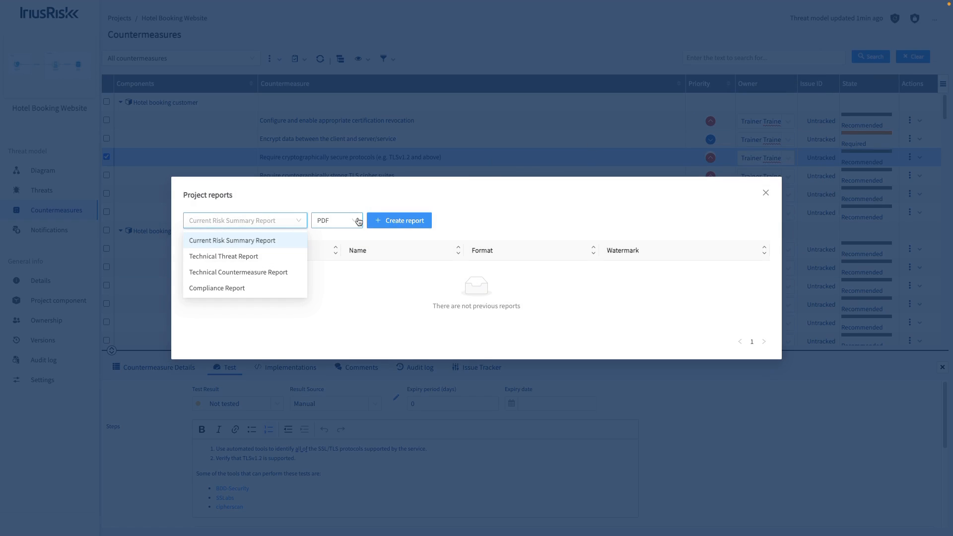
left_click(336, 220)
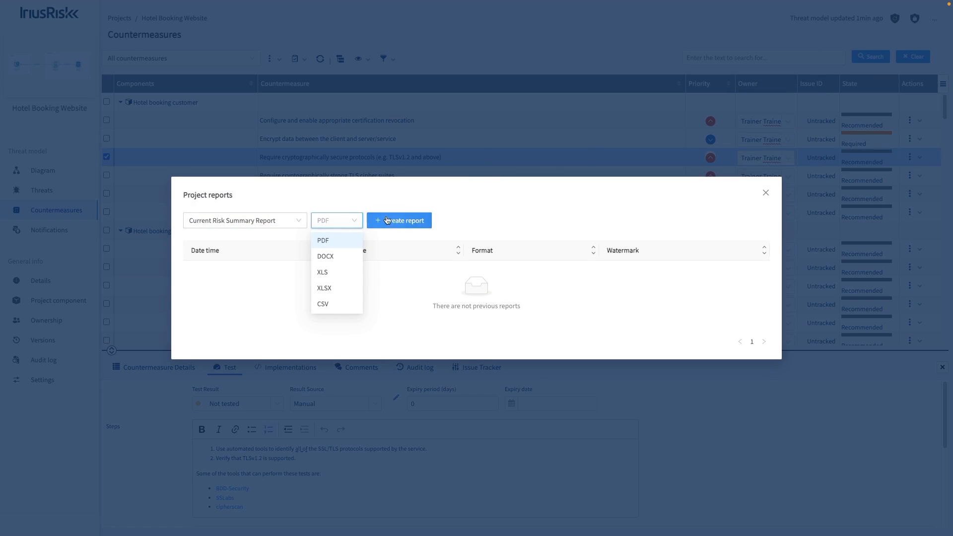